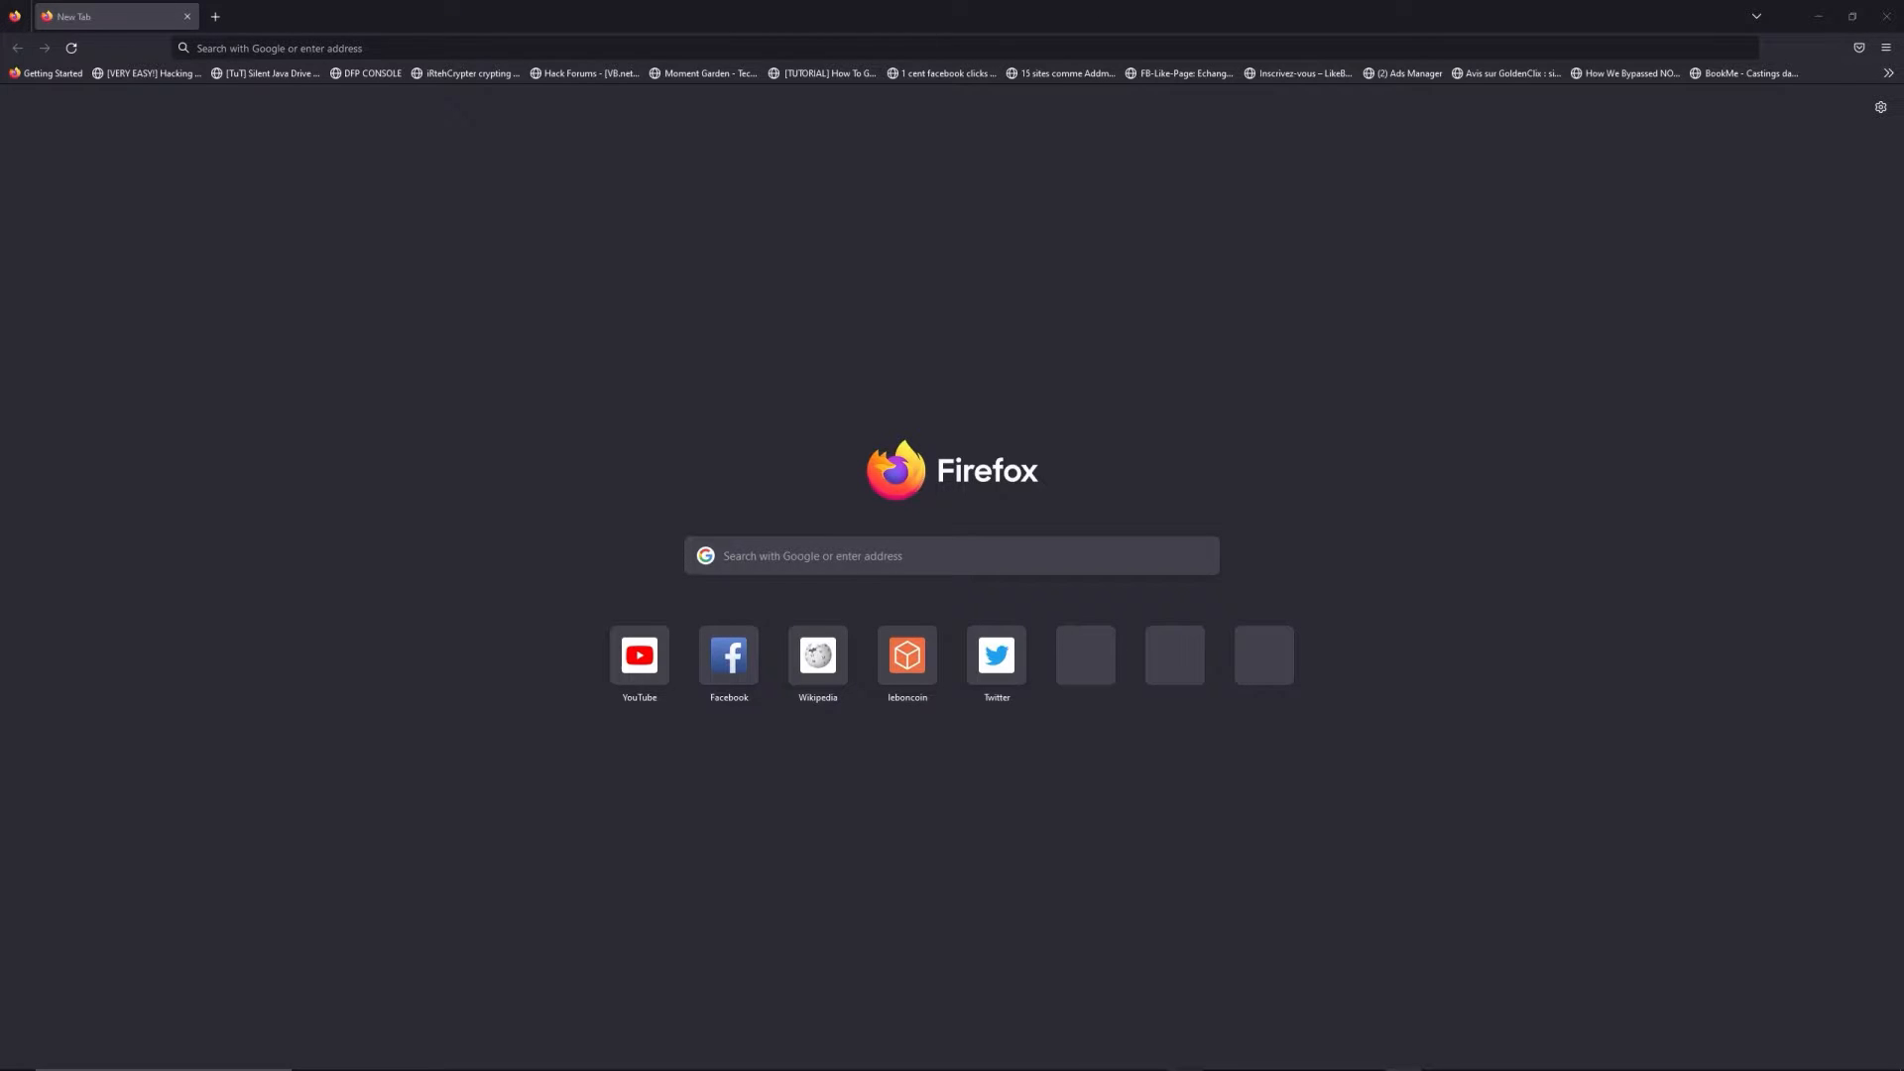
# Step: Go to freewebtools.com/192.168 to load the router login guide page
pyautogui.write('freewebtools.')
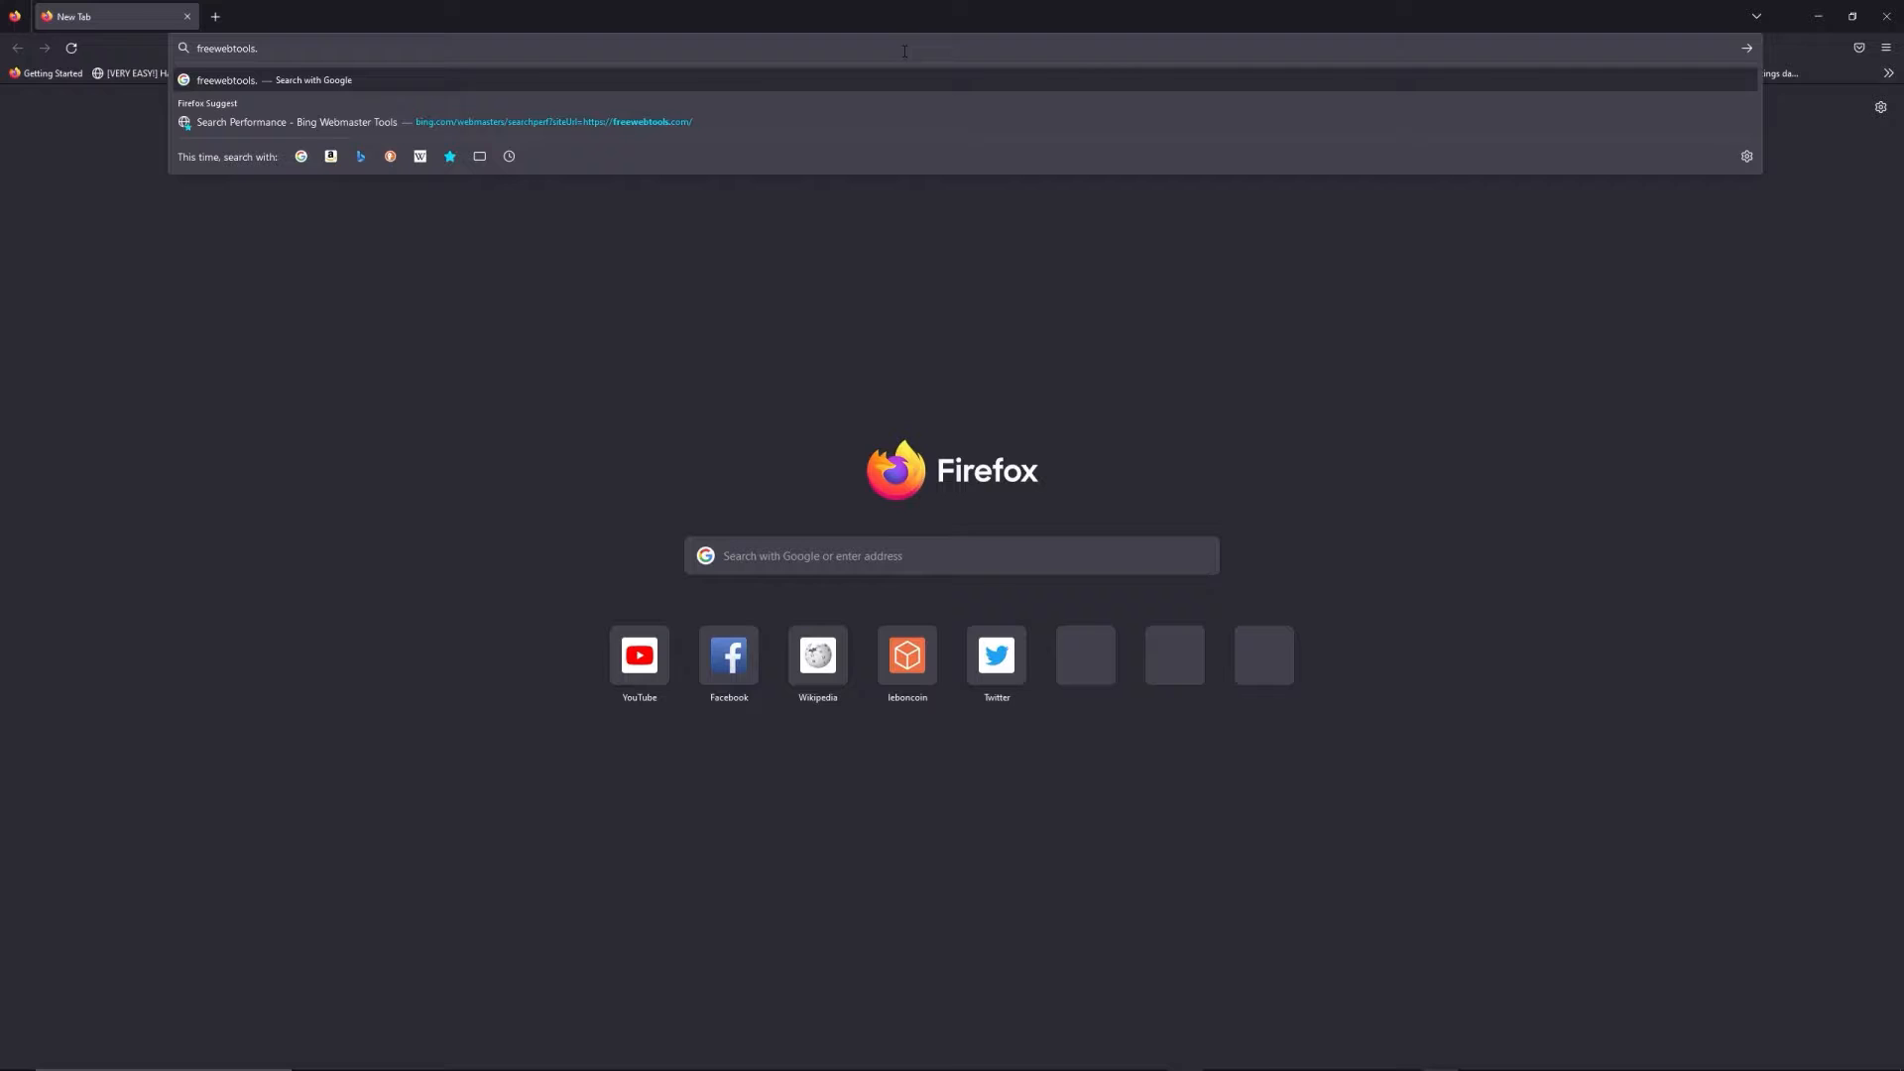
pyautogui.write('com')
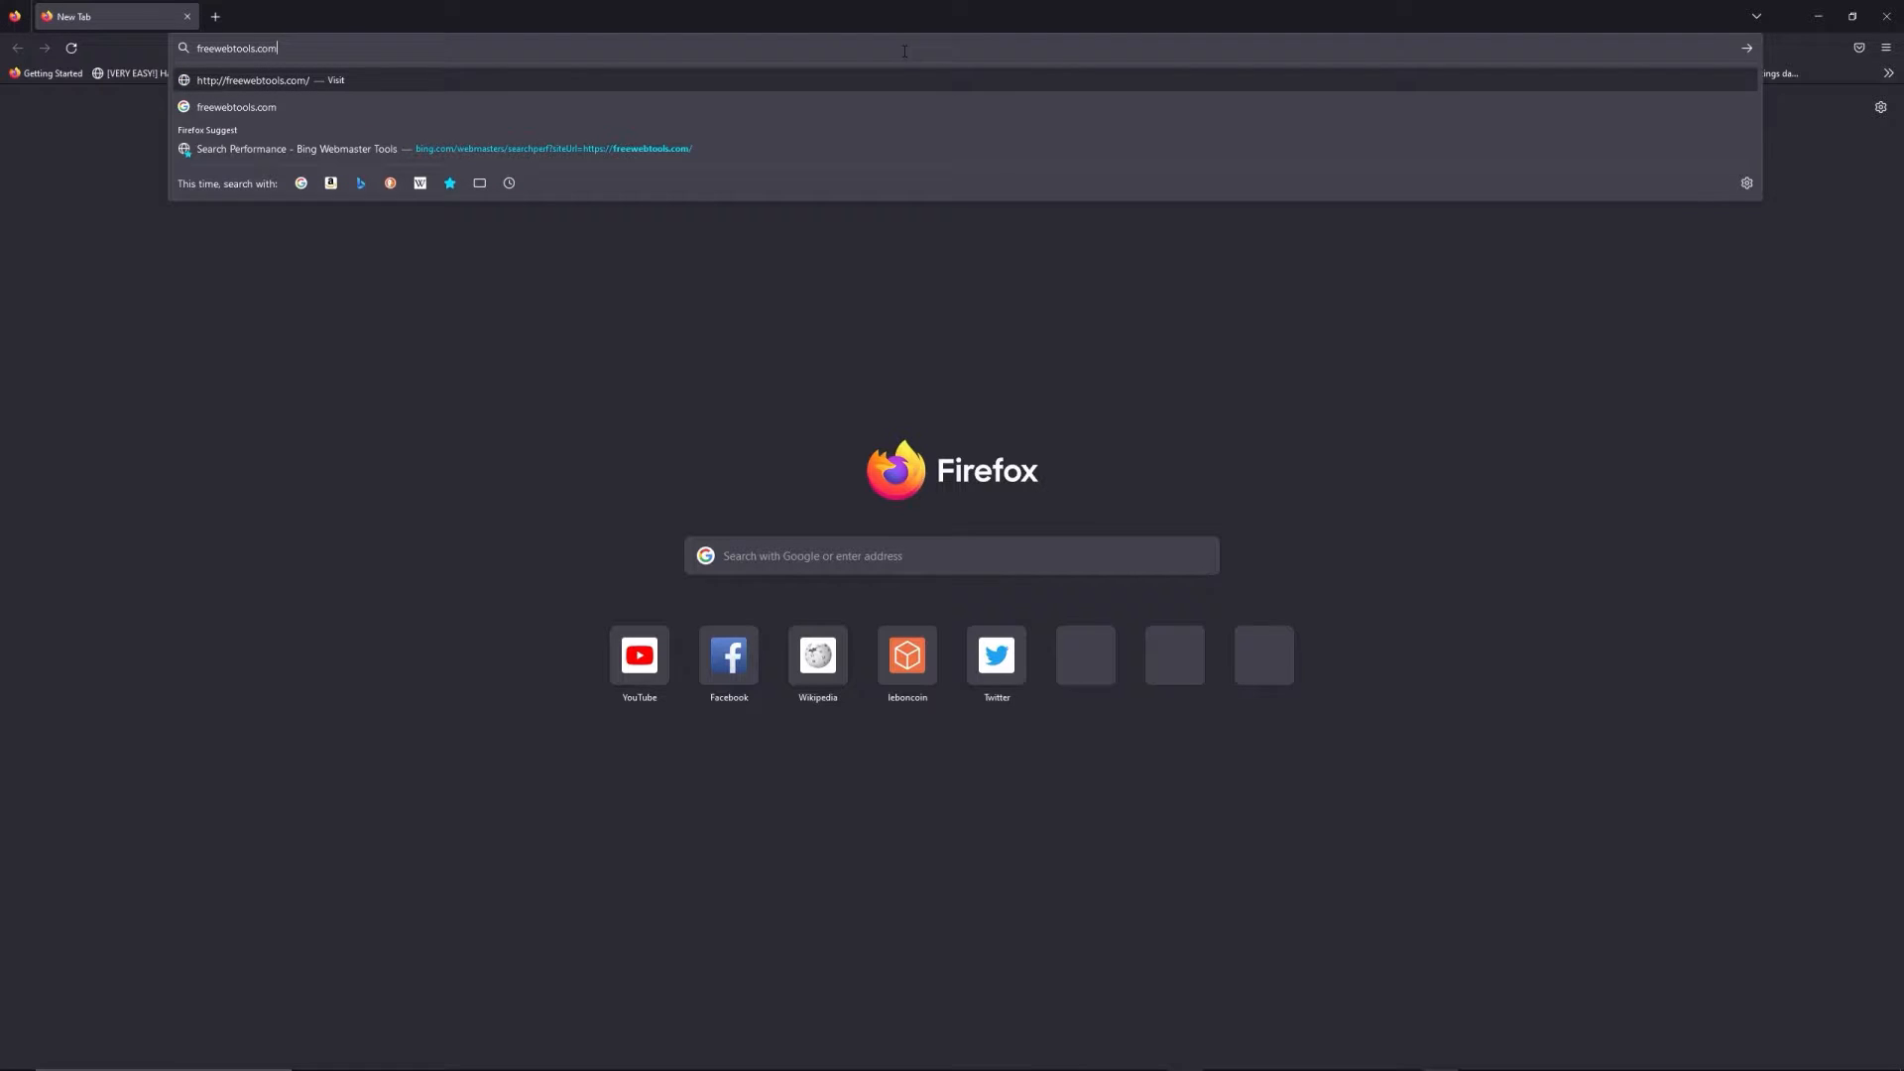
pyautogui.write('/192.')
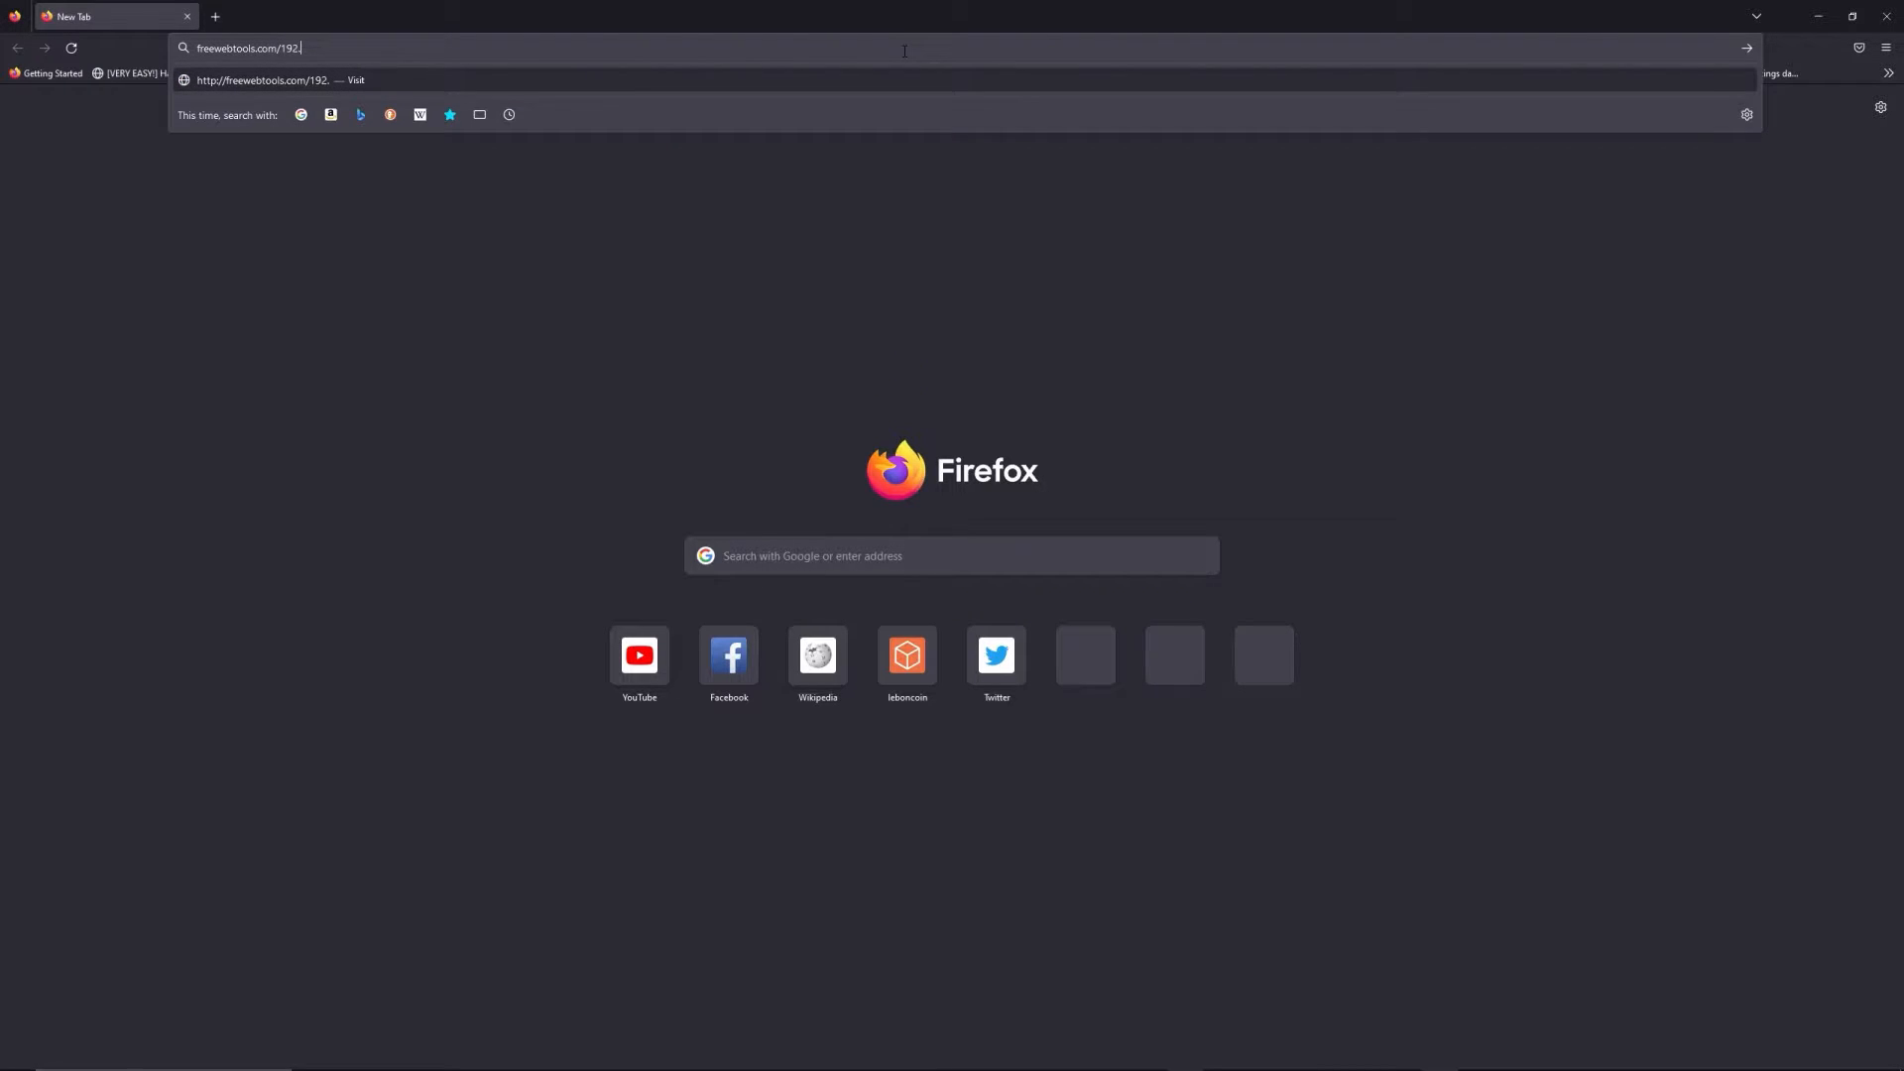
pyautogui.write('168/')
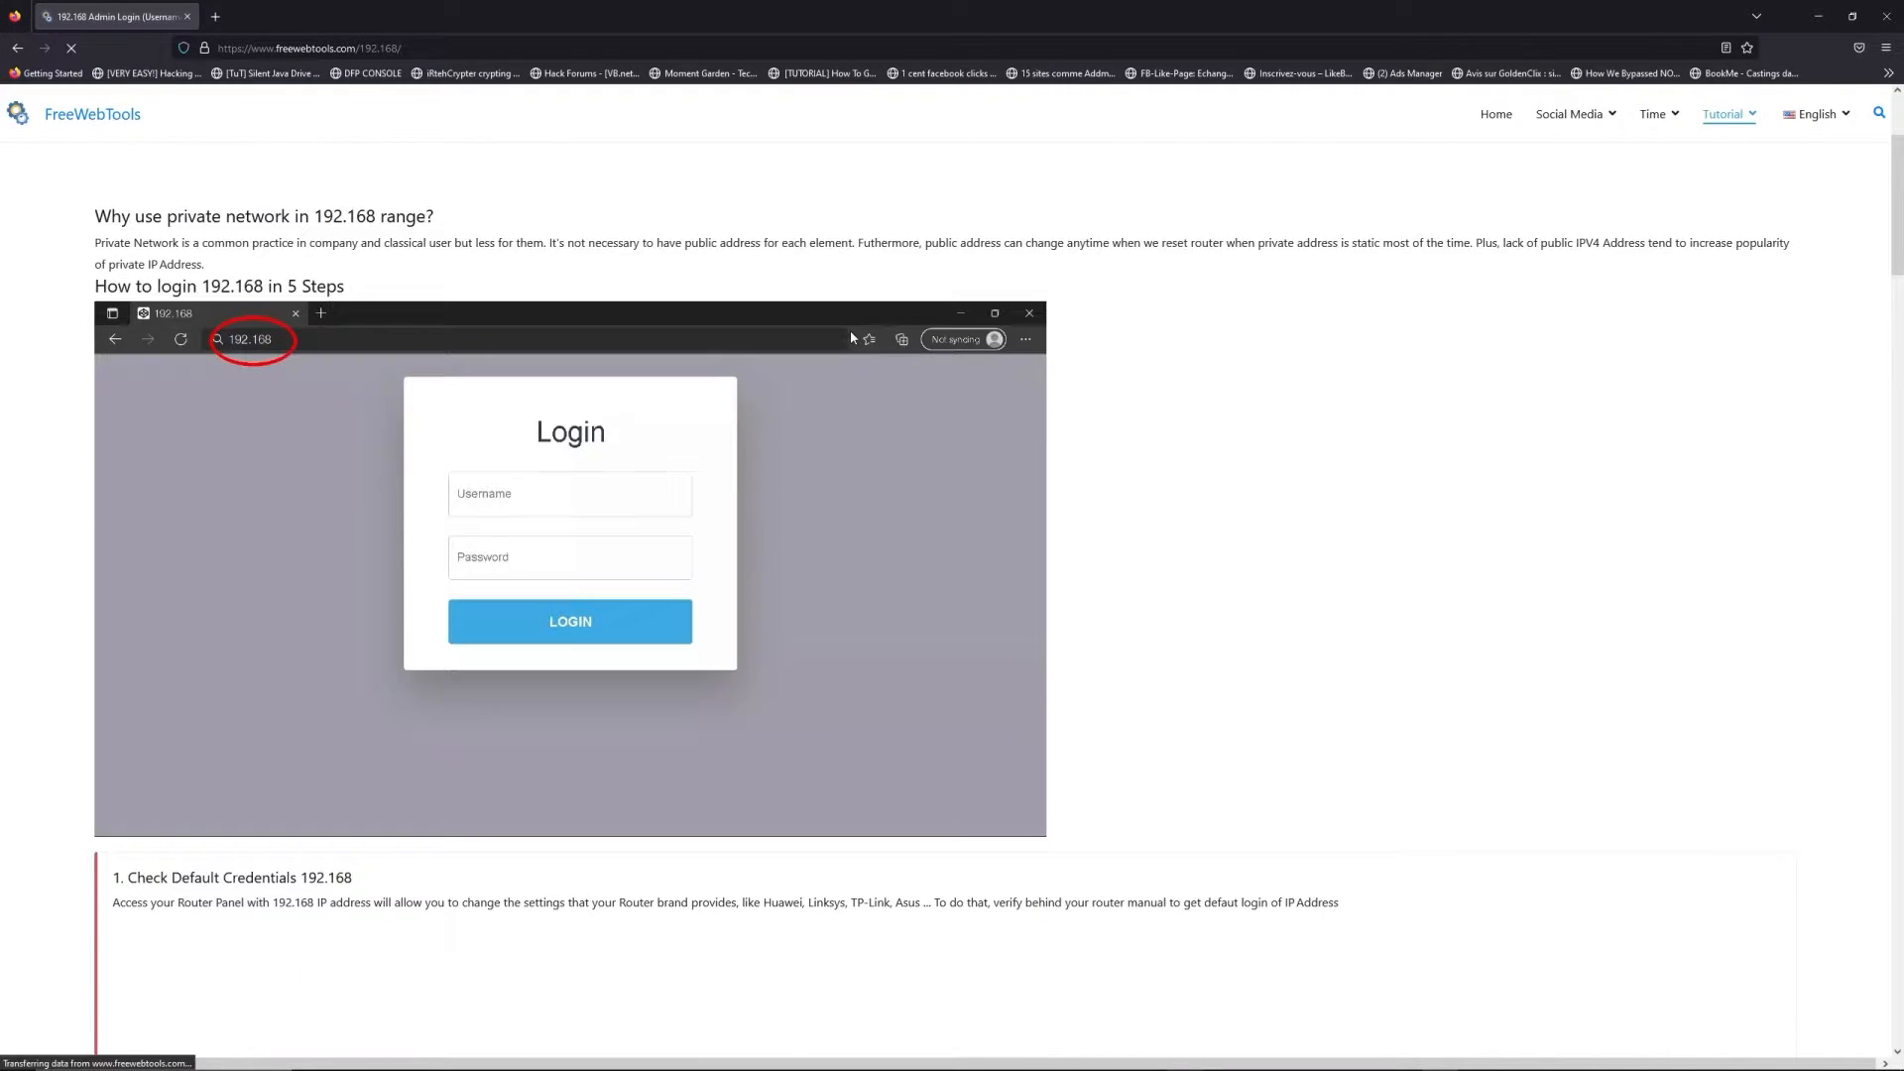
pyautogui.scroll(-3)
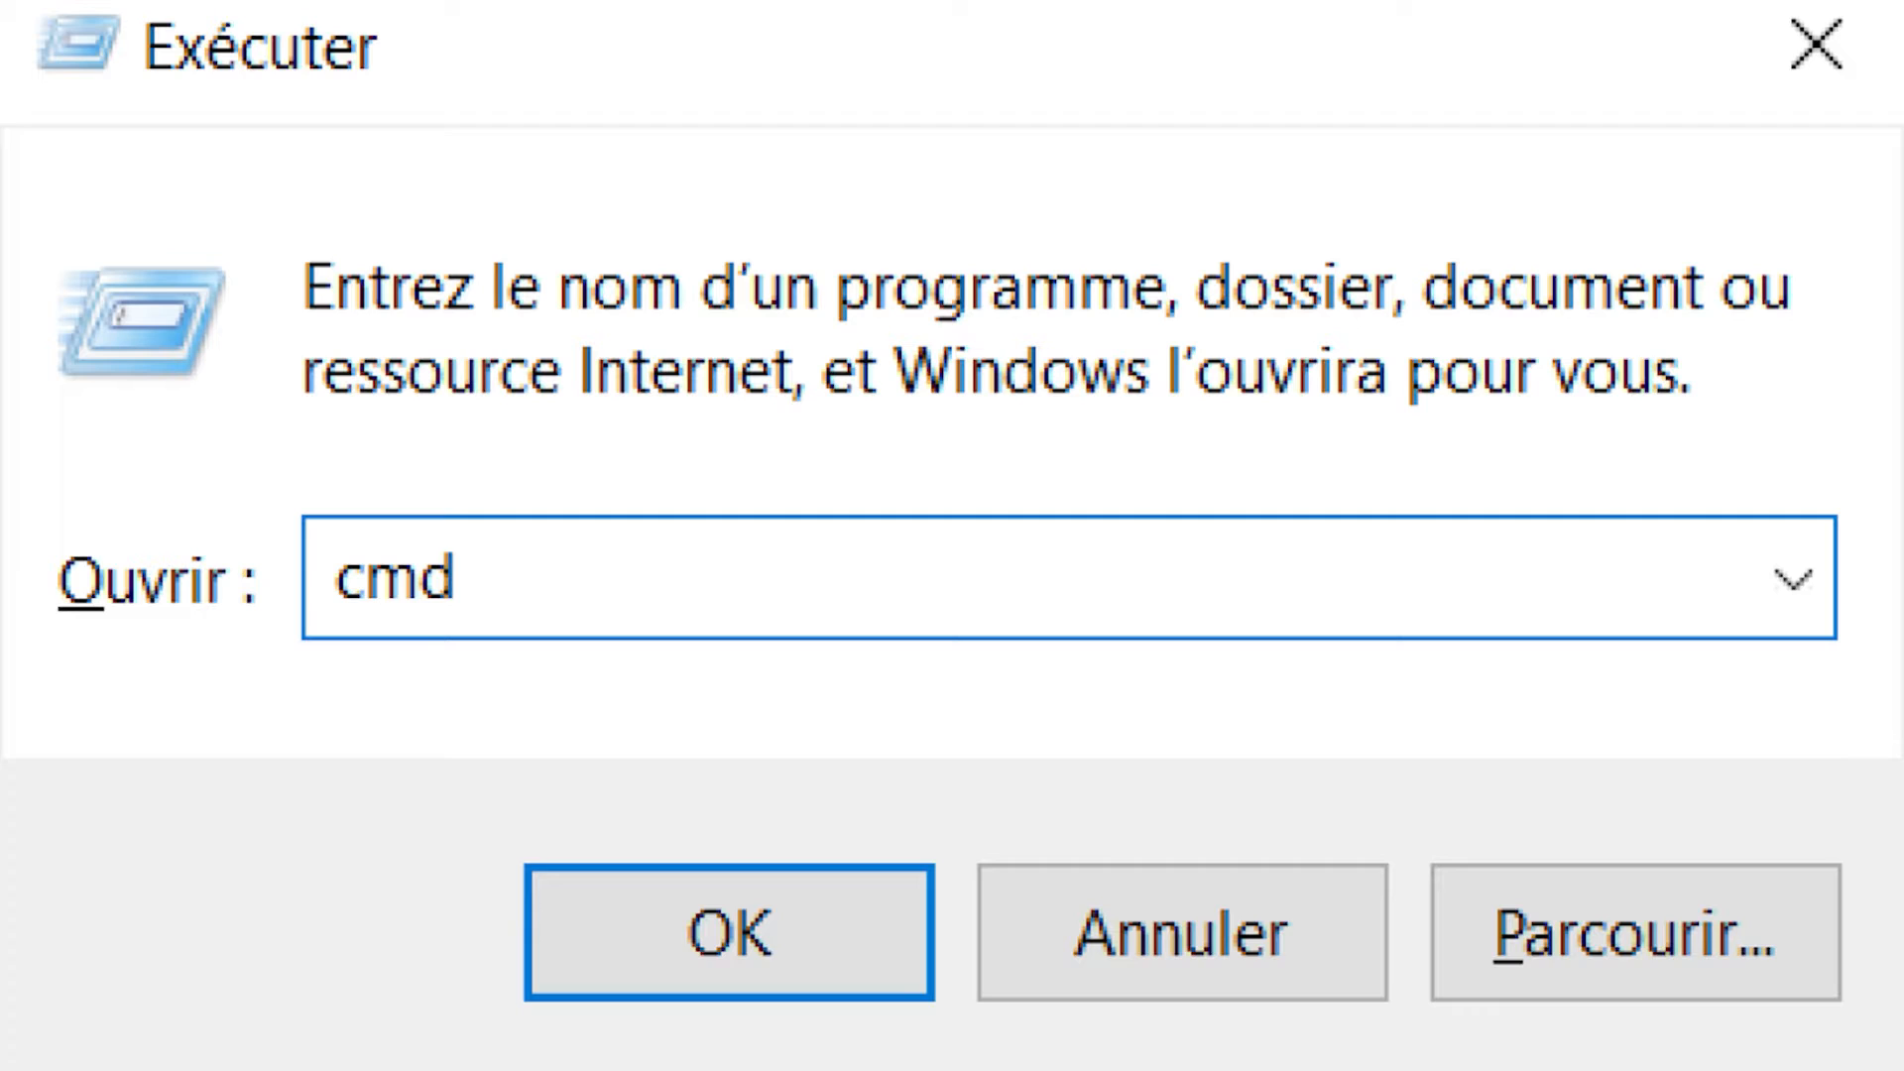
# Step: Confirm the Run dialog to launch the cmd command prompt
pyautogui.click(726, 932)
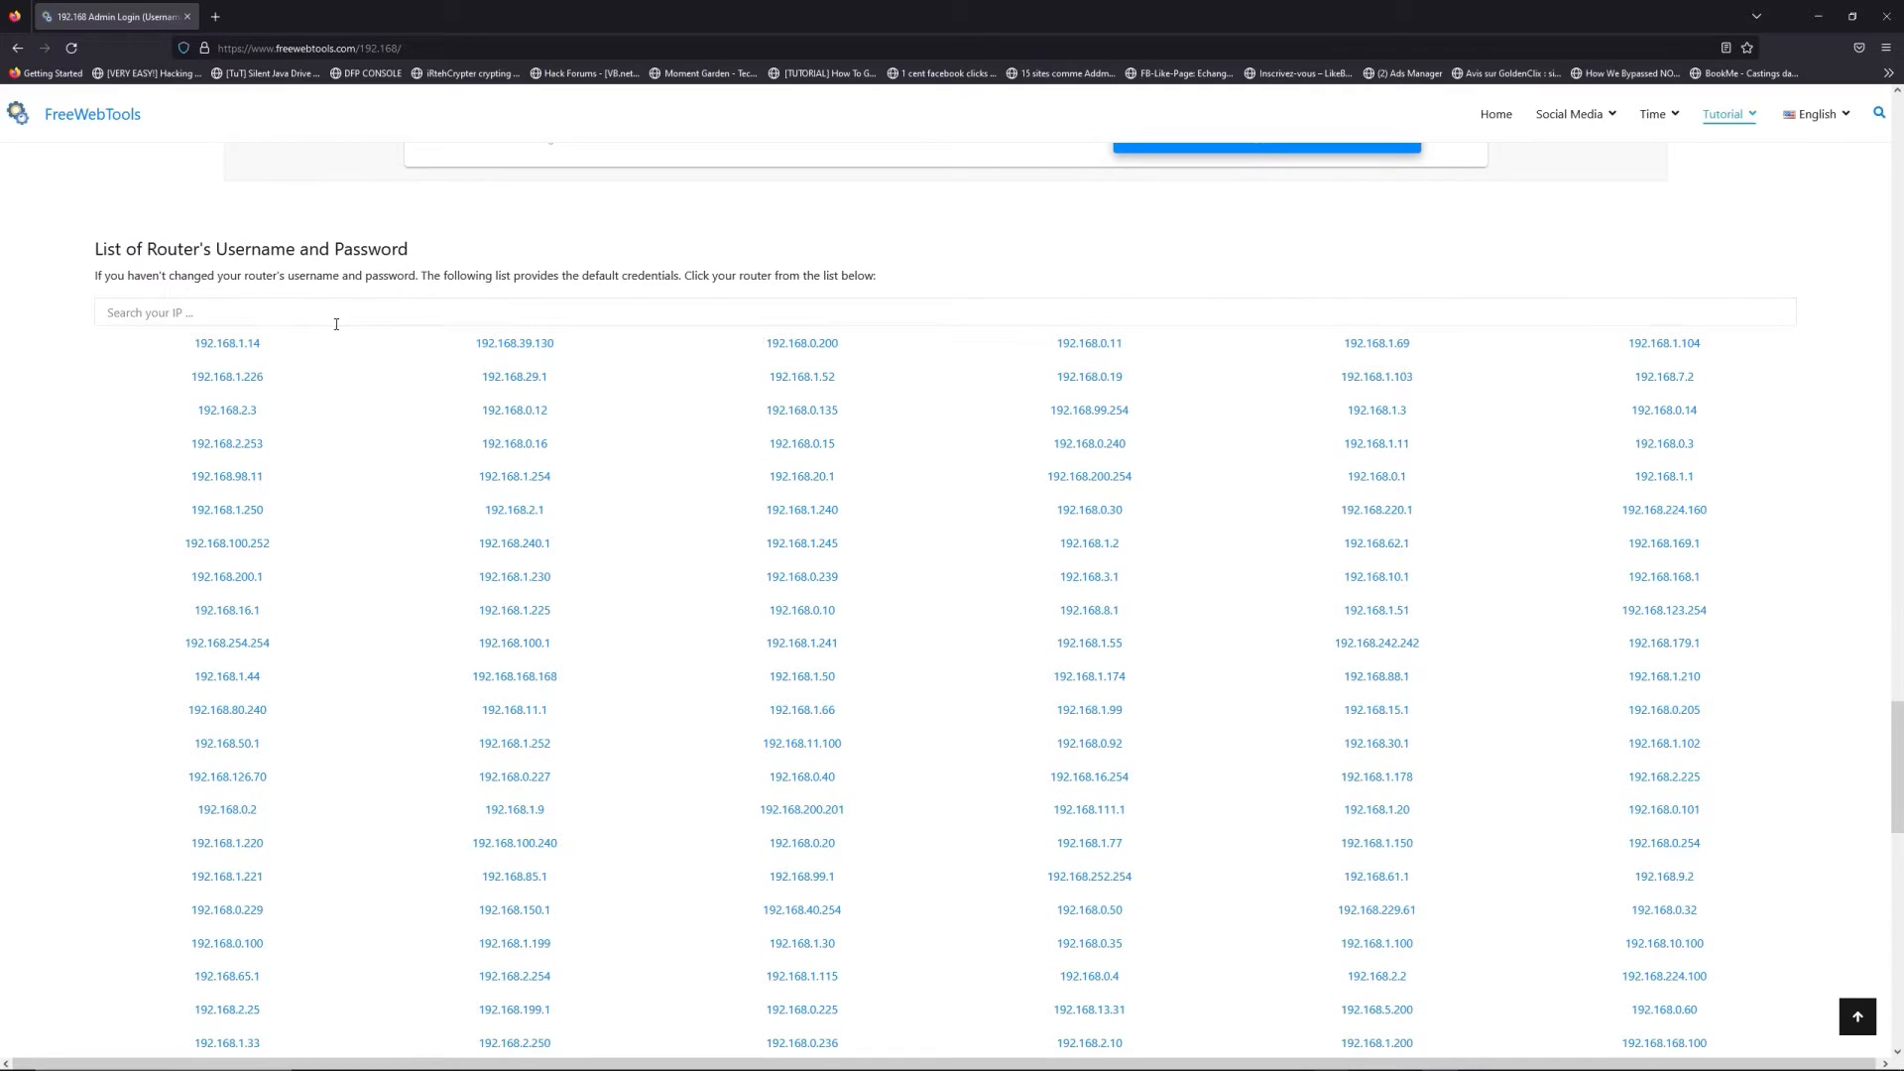
# Step: Search the address list for 192.168.1.1 and open its login guide
pyautogui.click(486, 312)
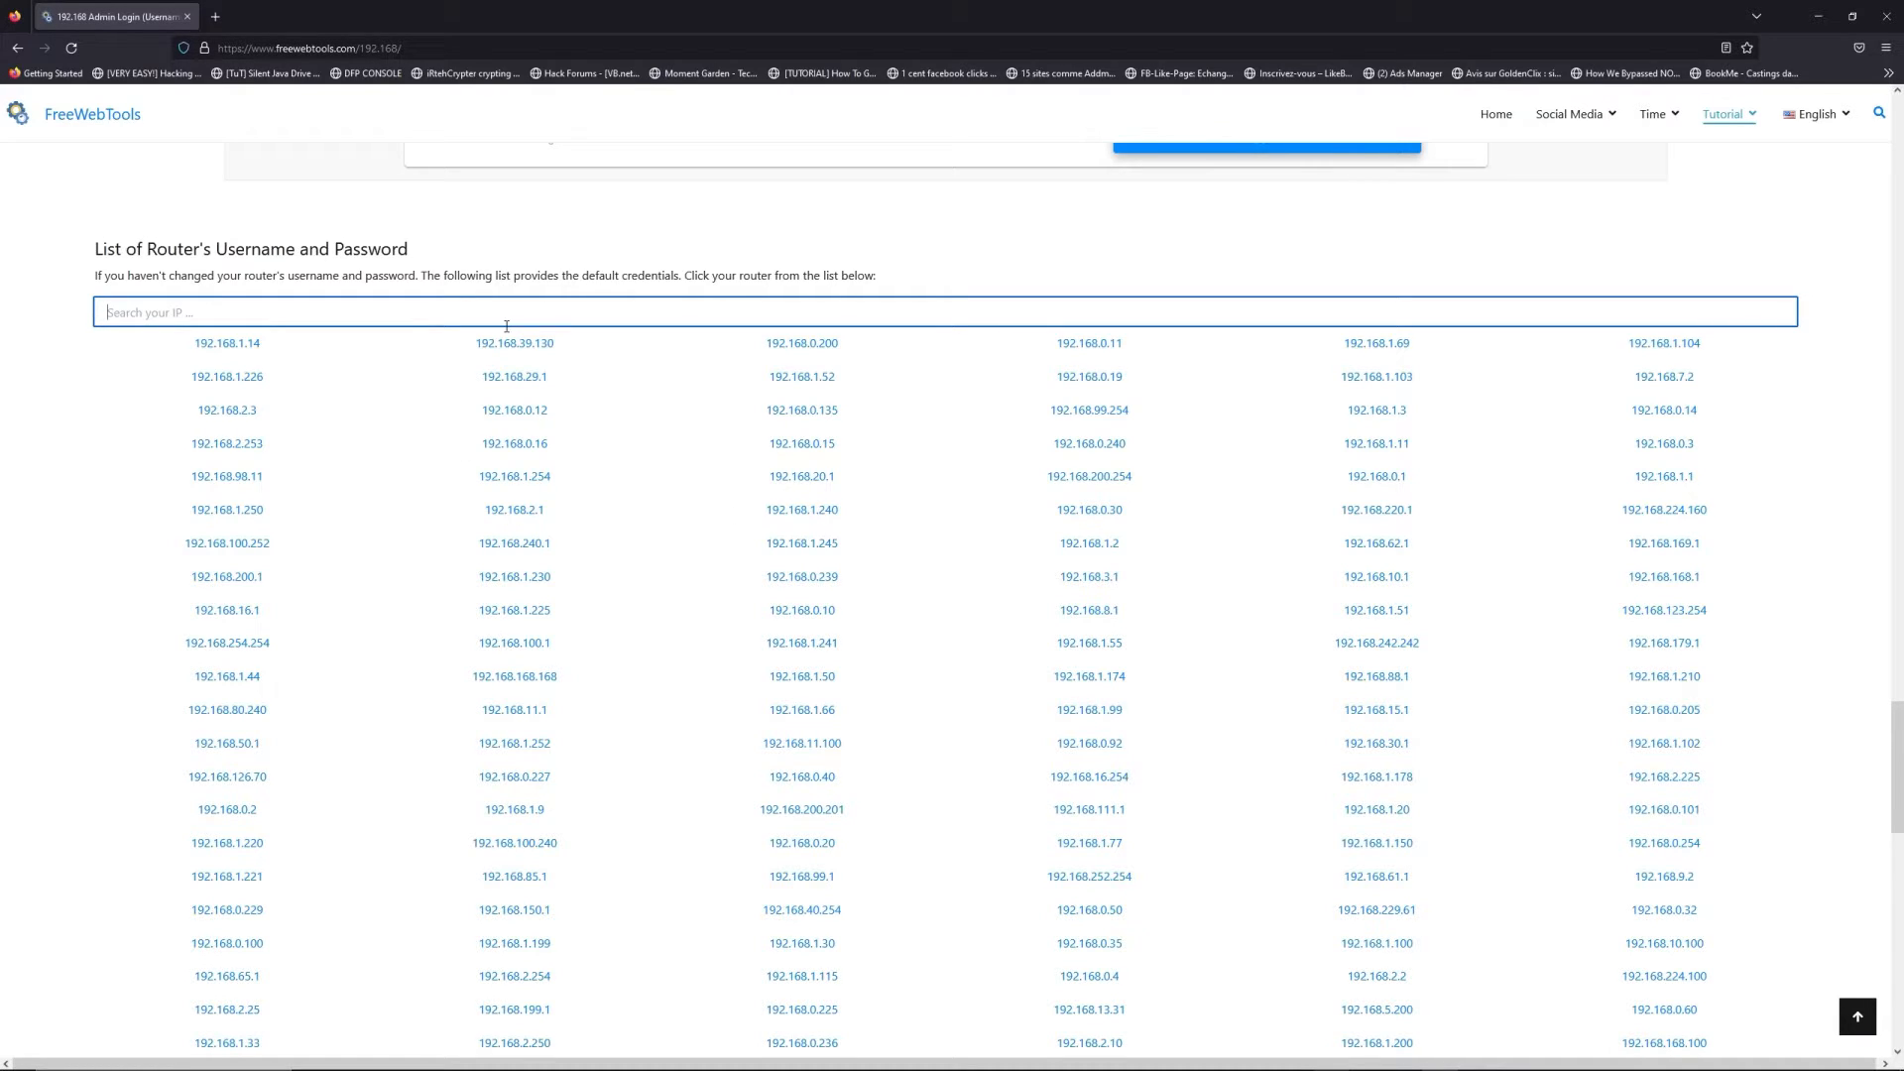
pyautogui.write('192.168.1.1')
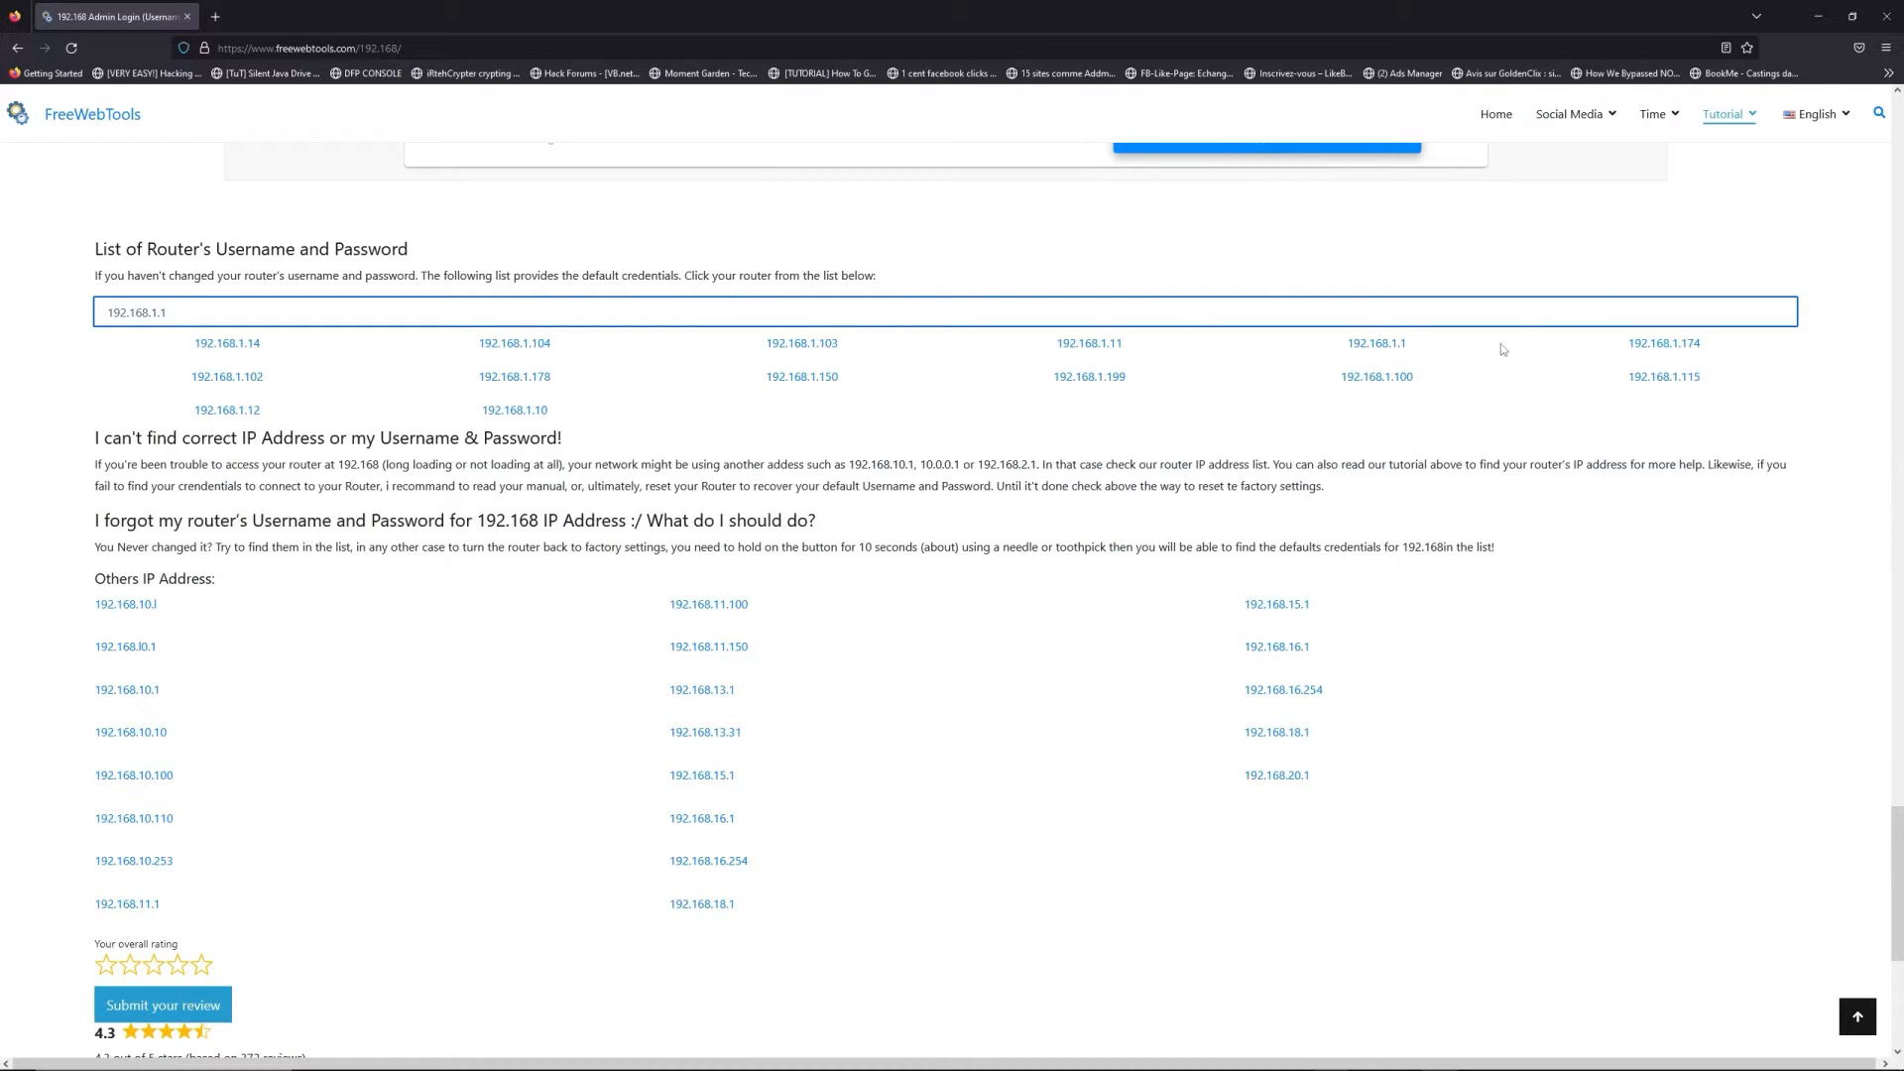
pyautogui.click(1376, 344)
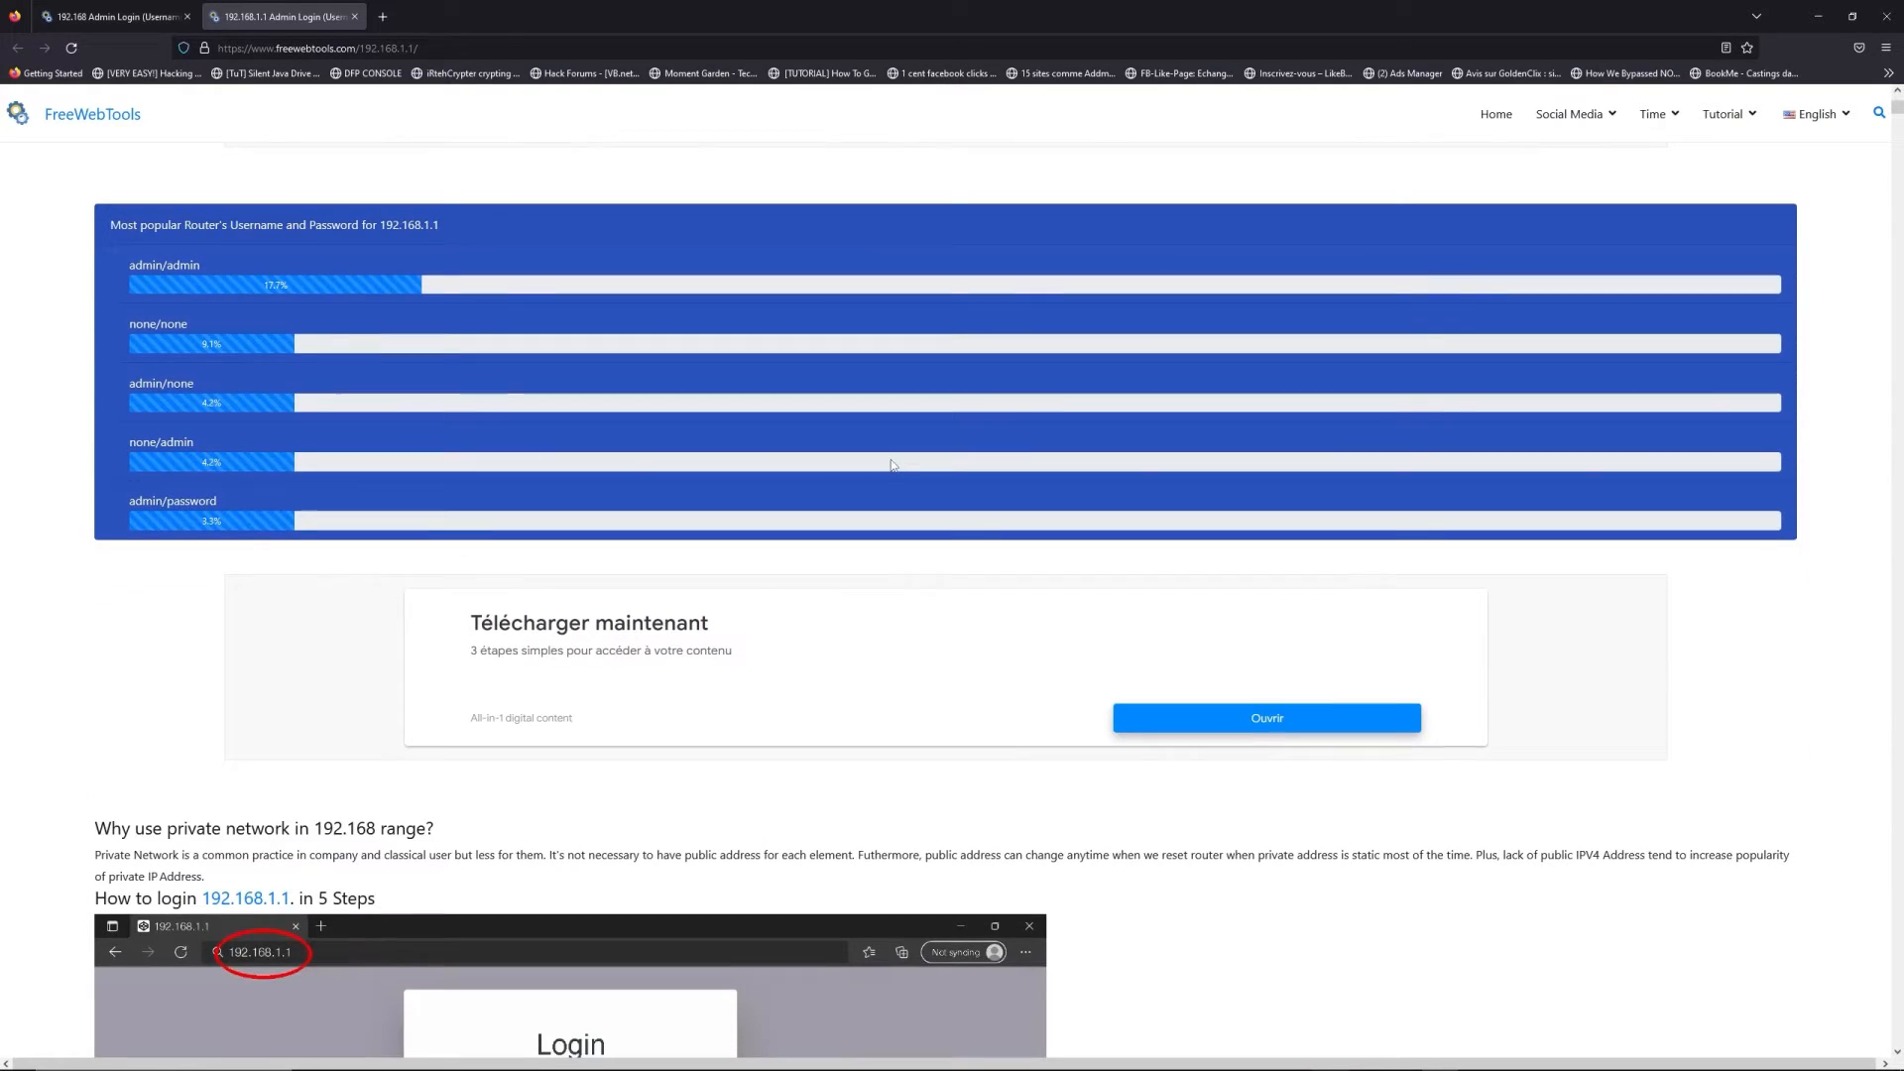
# Step: Pick a router brand for default credentials and launch the 192.168.1.1 admin page via LOGIN
pyautogui.scroll(-3)
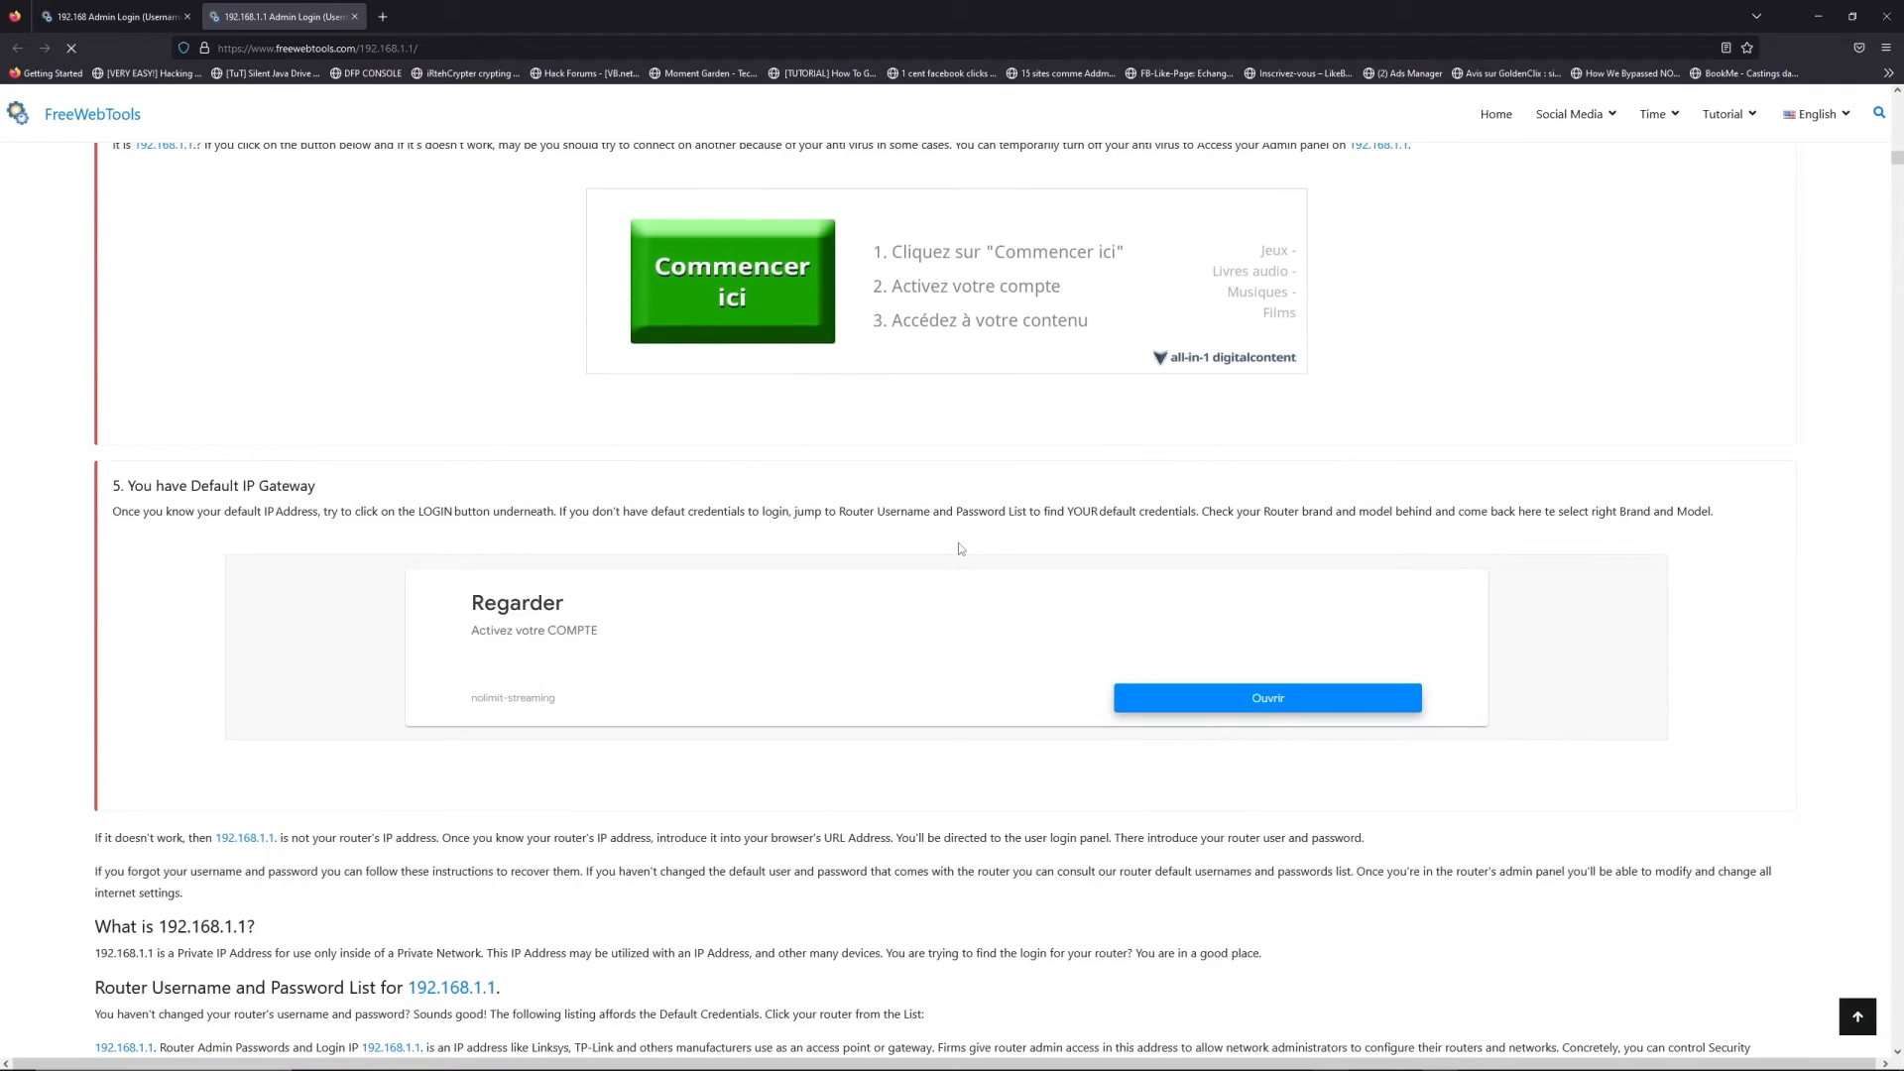
pyautogui.scroll(-3)
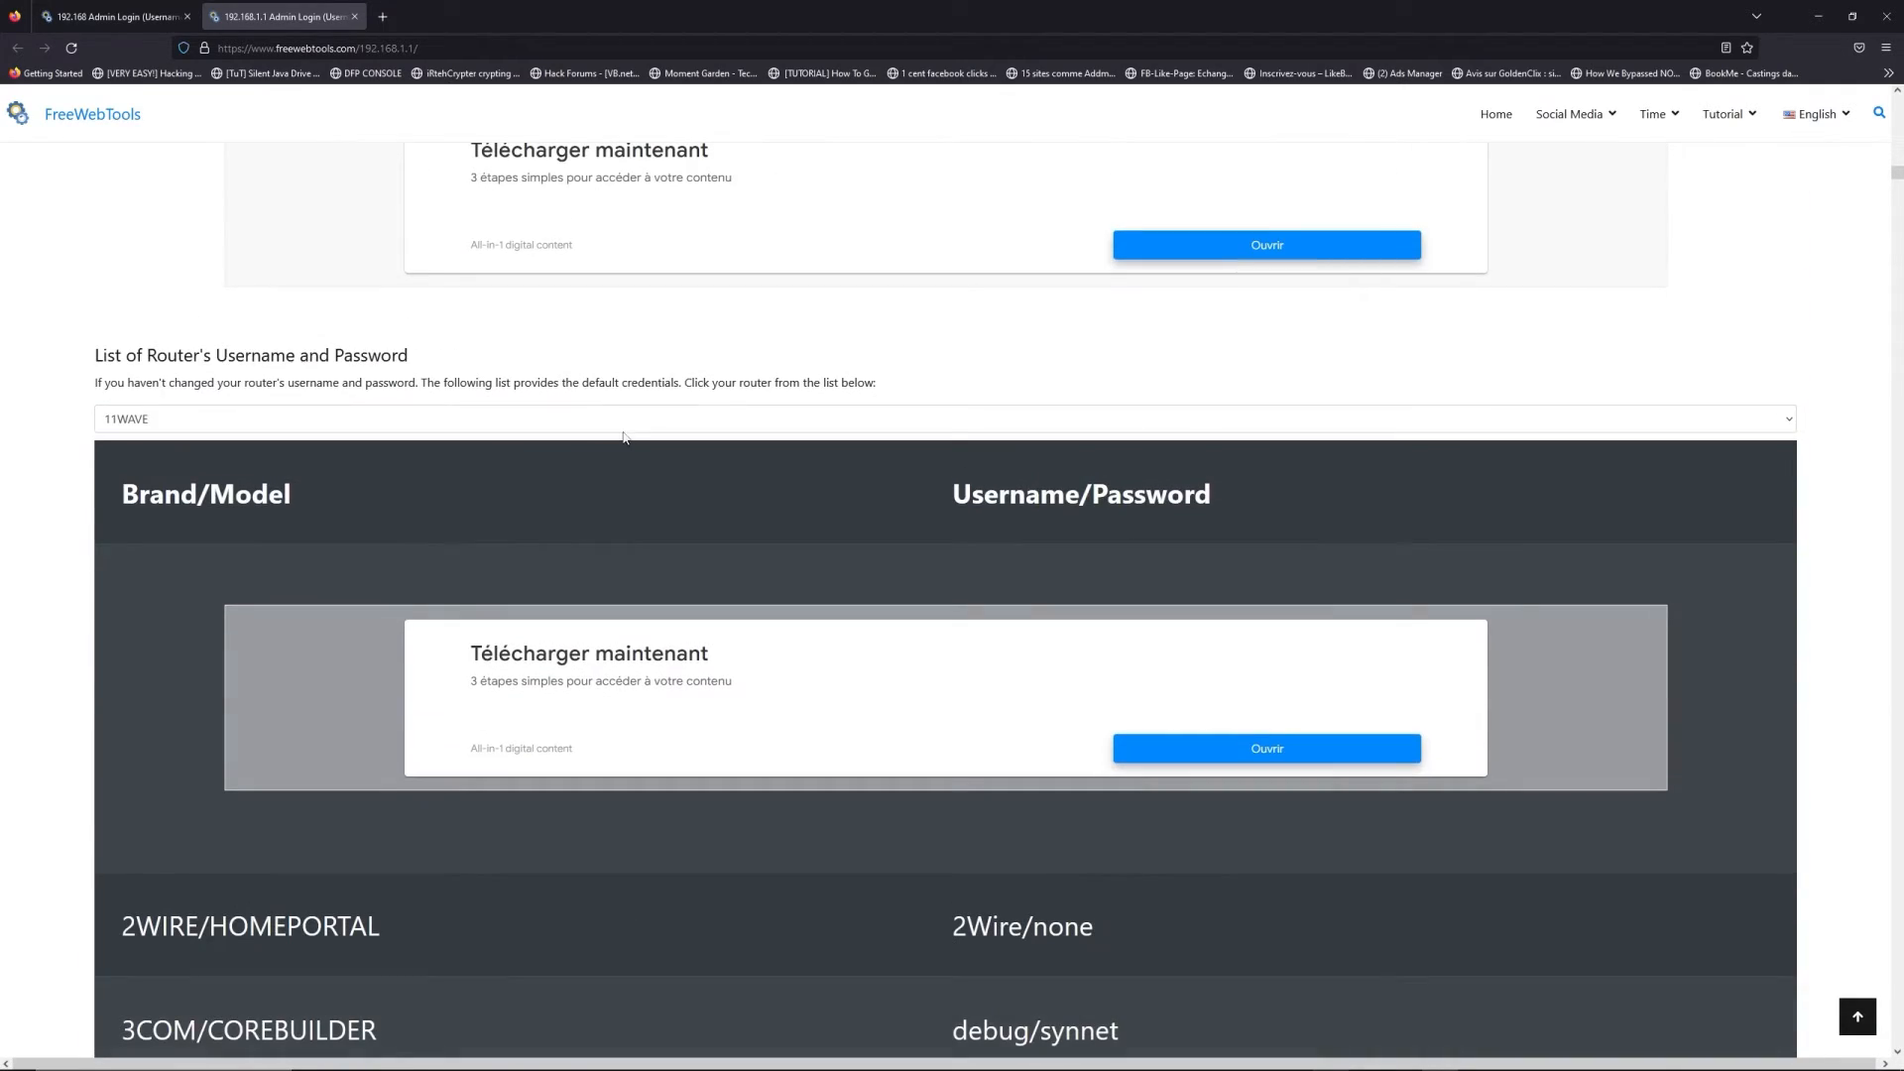
pyautogui.click(941, 419)
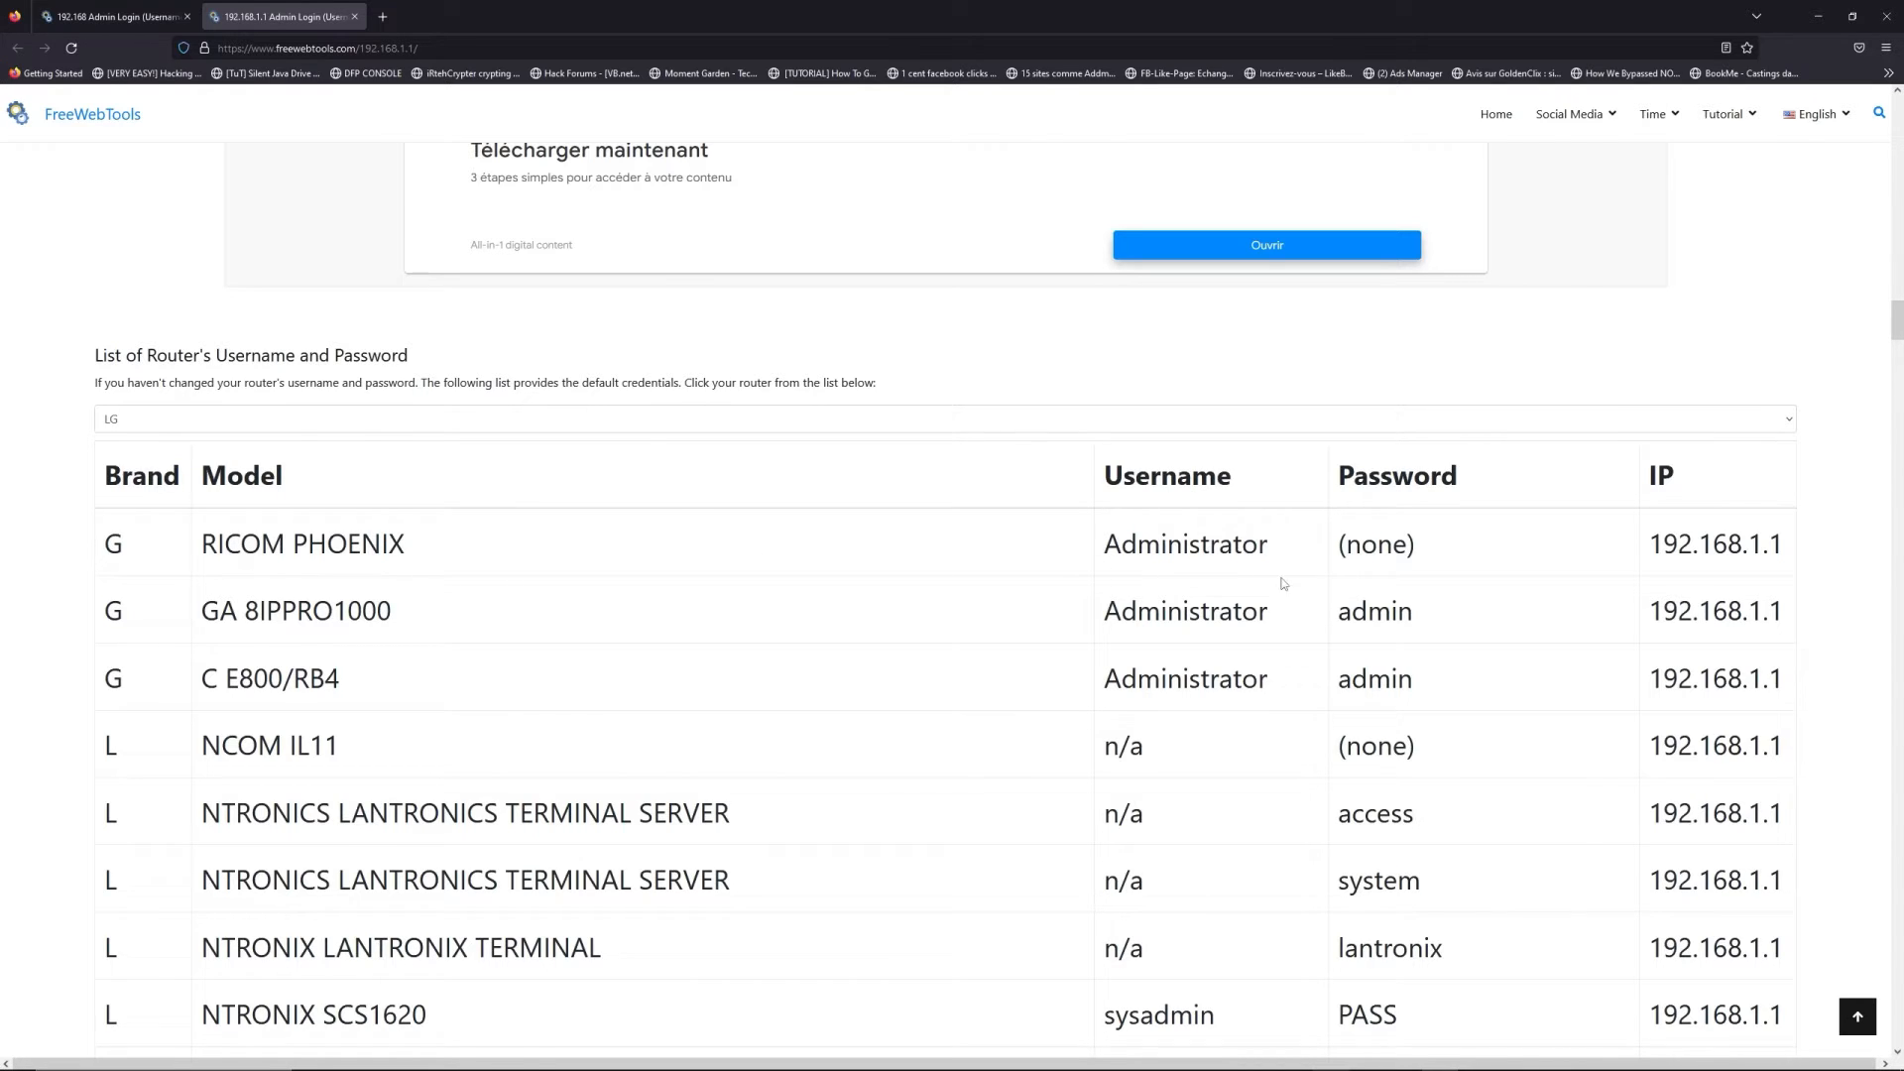
pyautogui.scroll(-3)
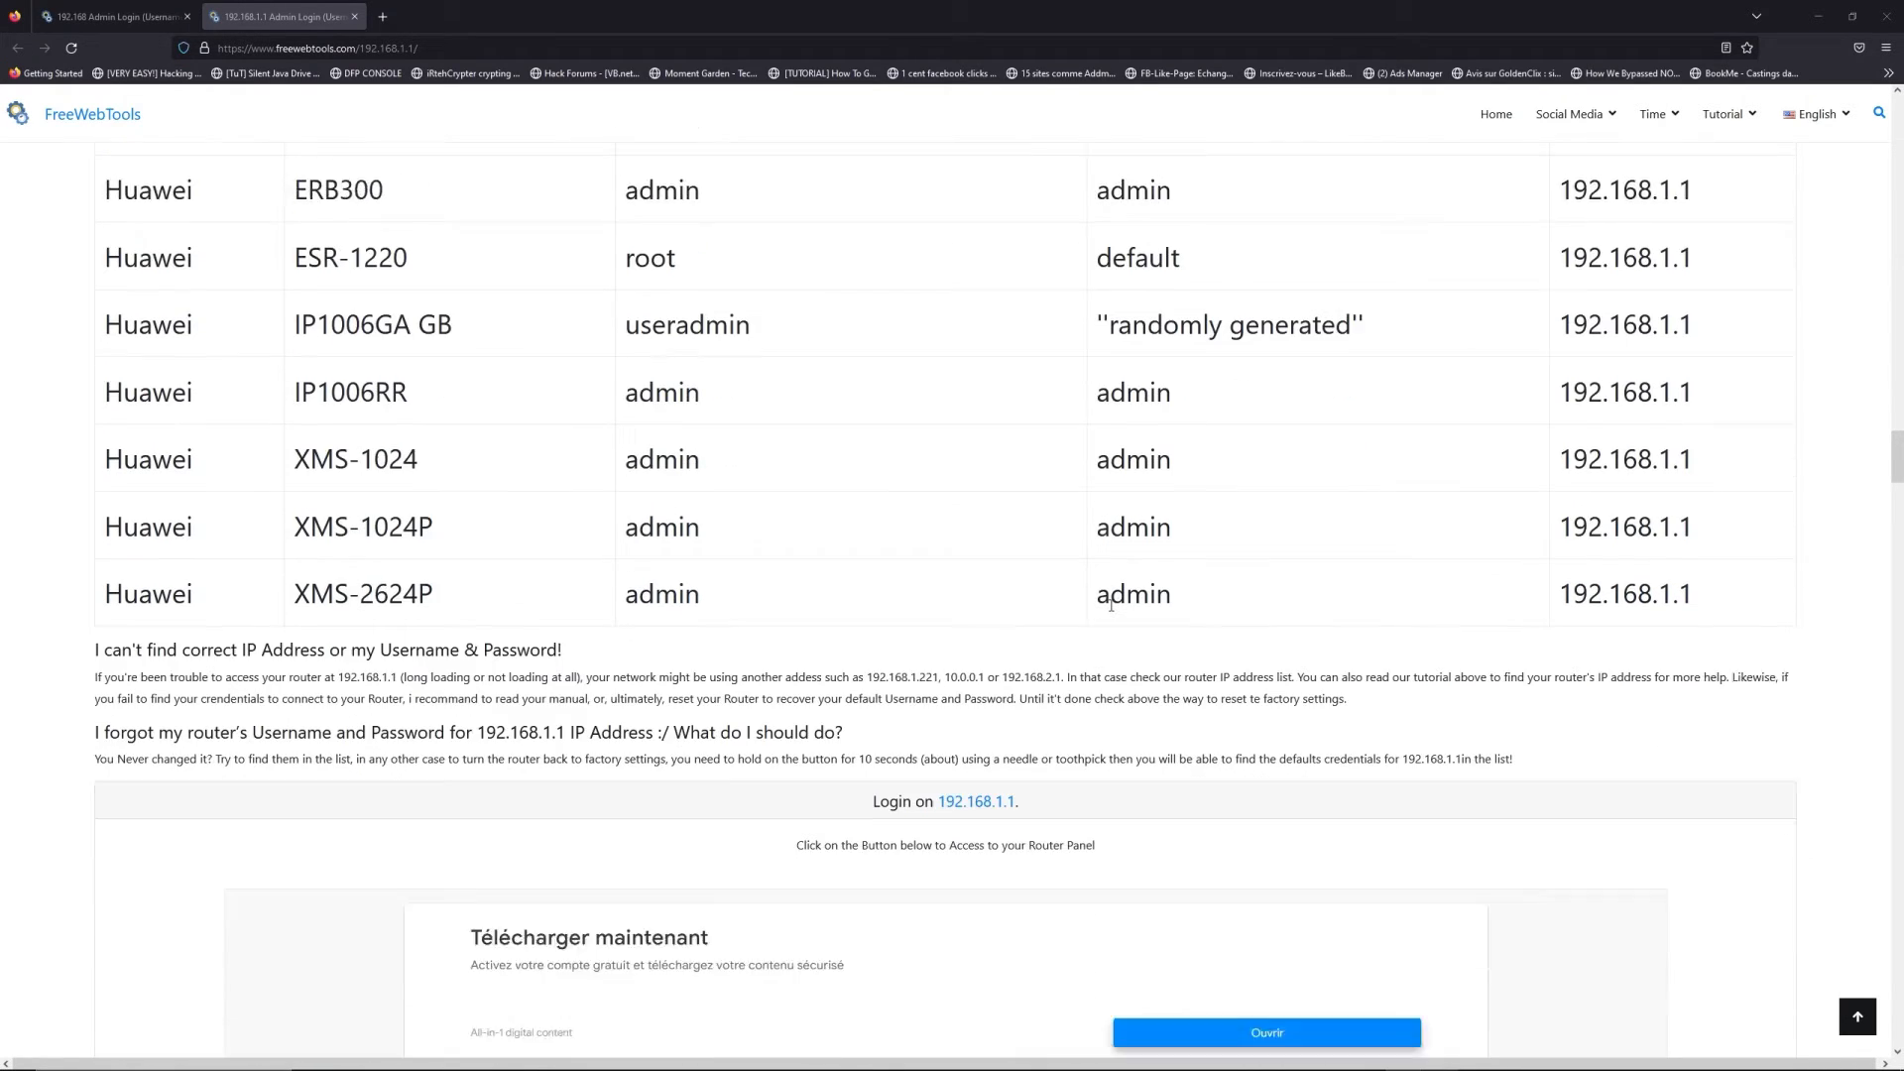
pyautogui.scroll(-3)
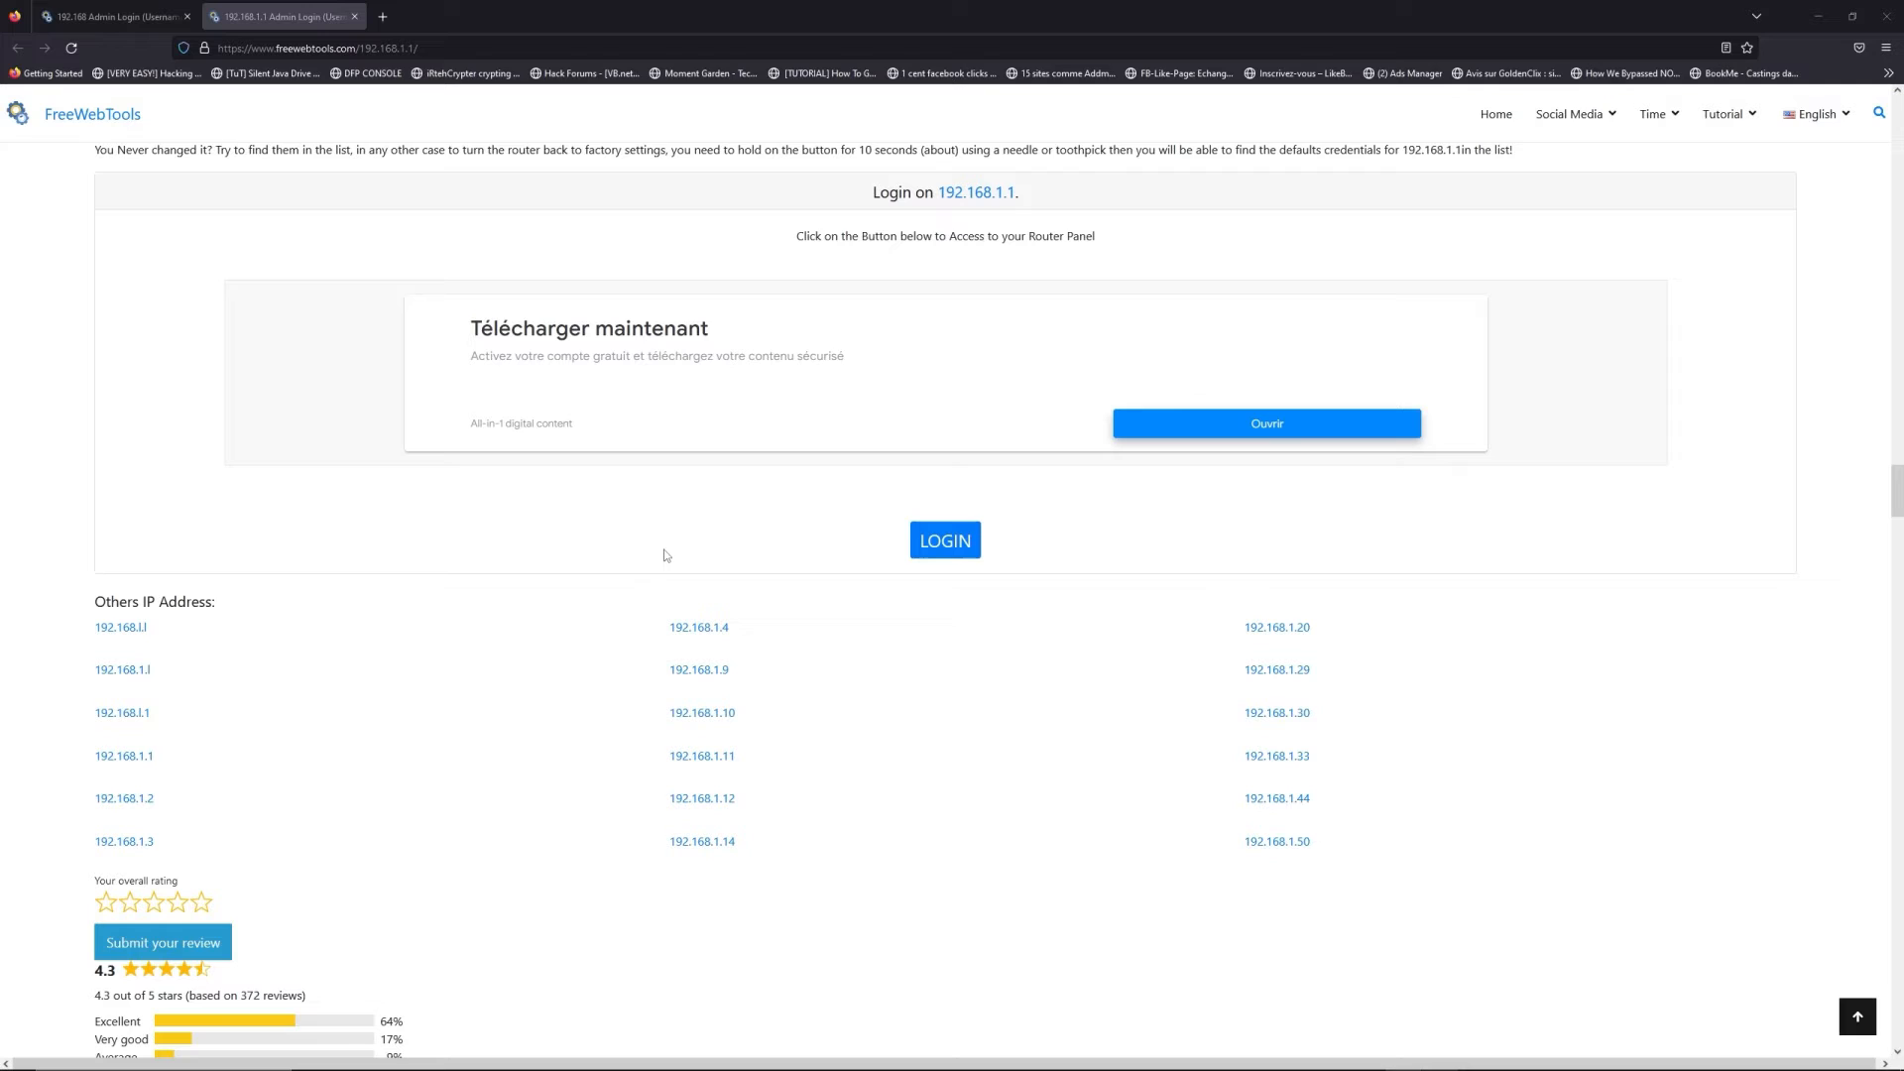
pyautogui.moveTo(945, 540)
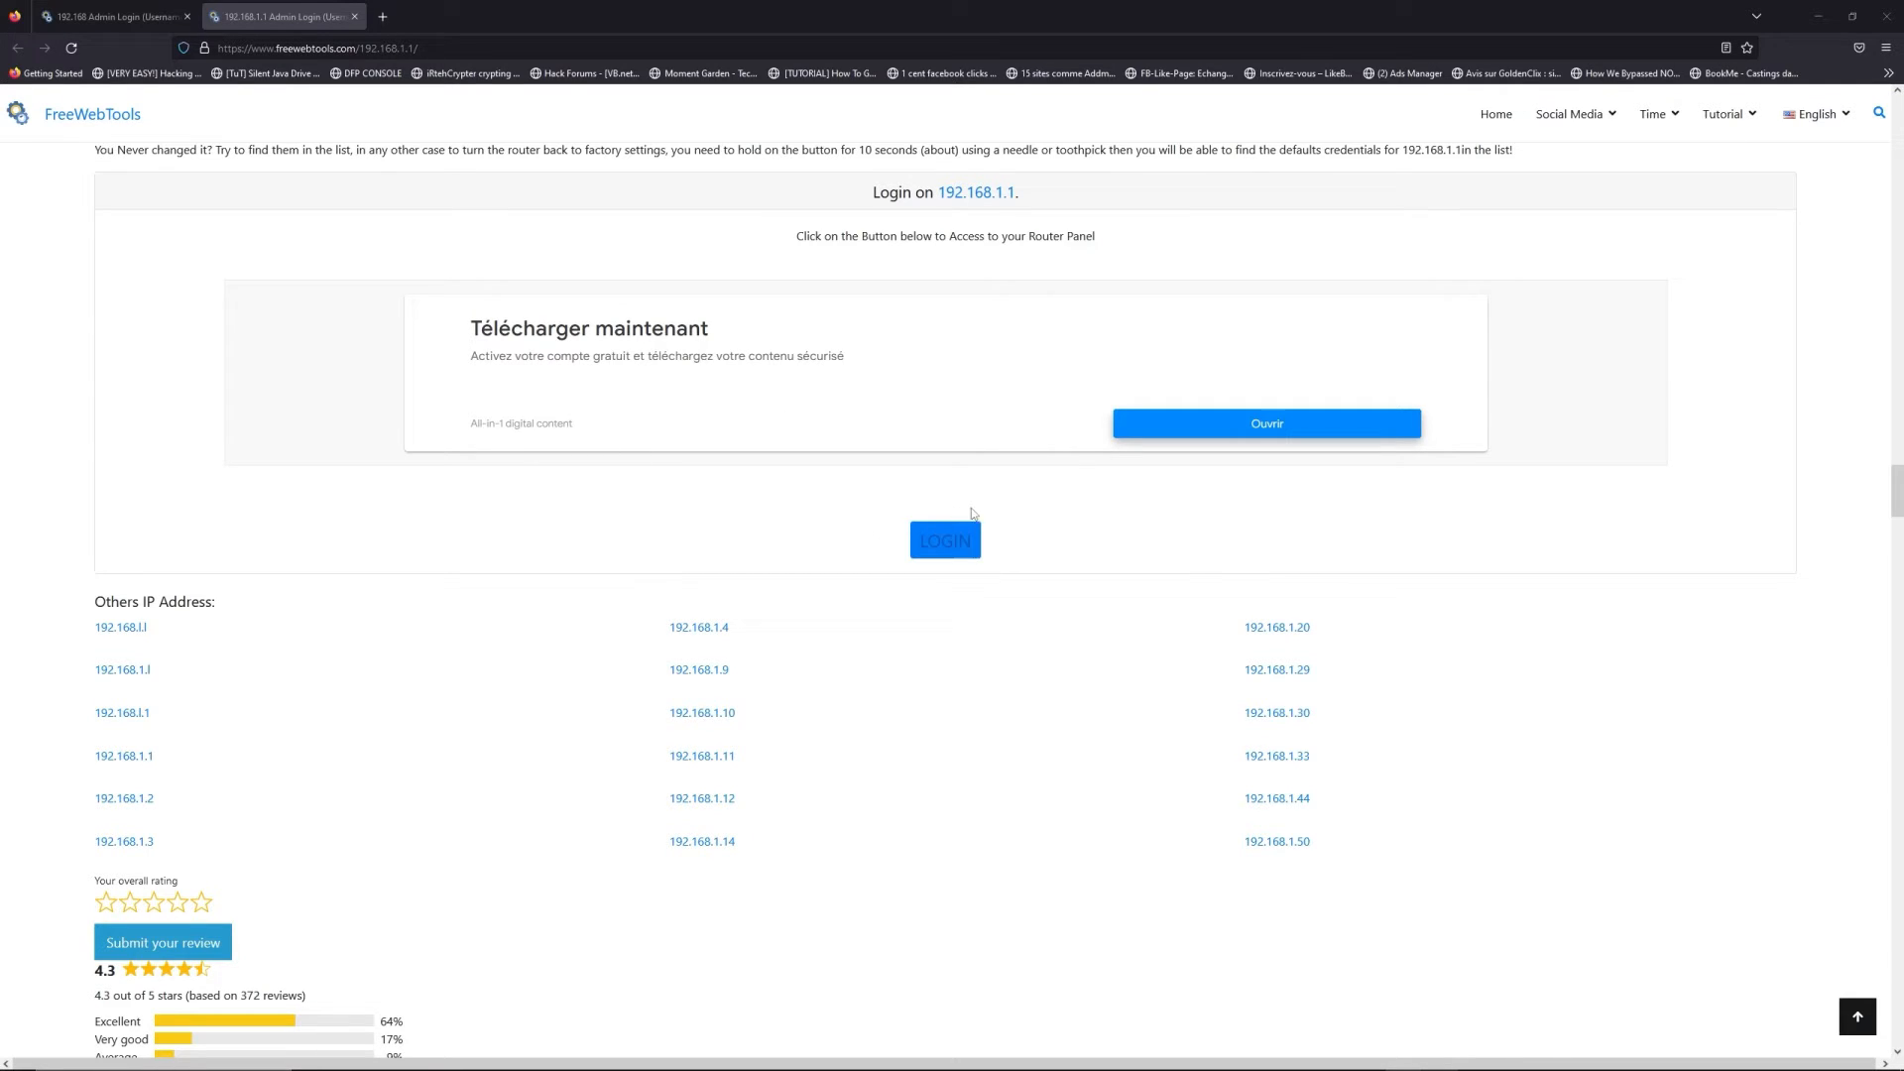
pyautogui.click(944, 539)
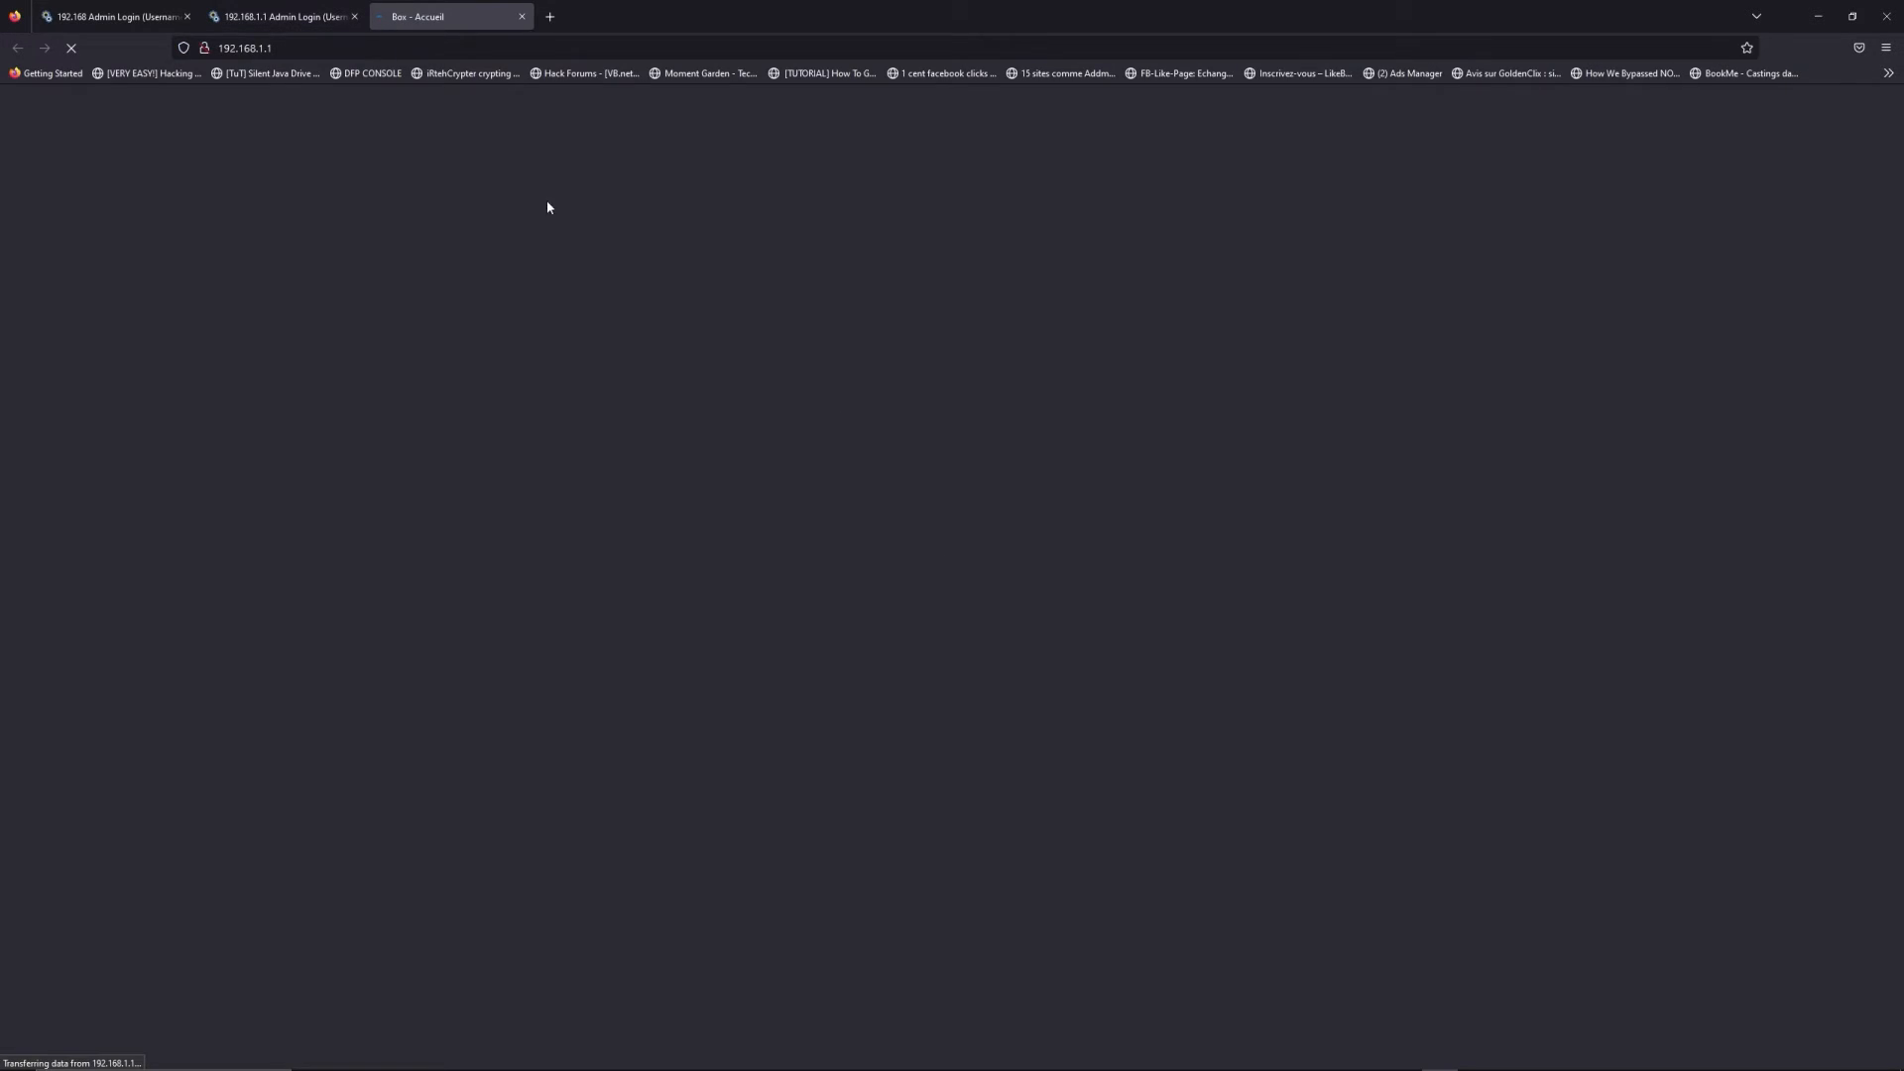